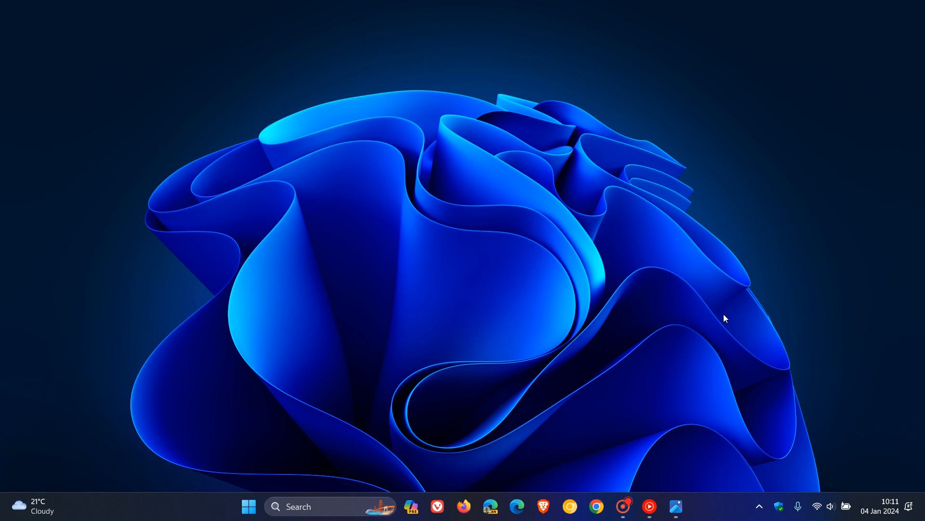
mouse_move(684, 237)
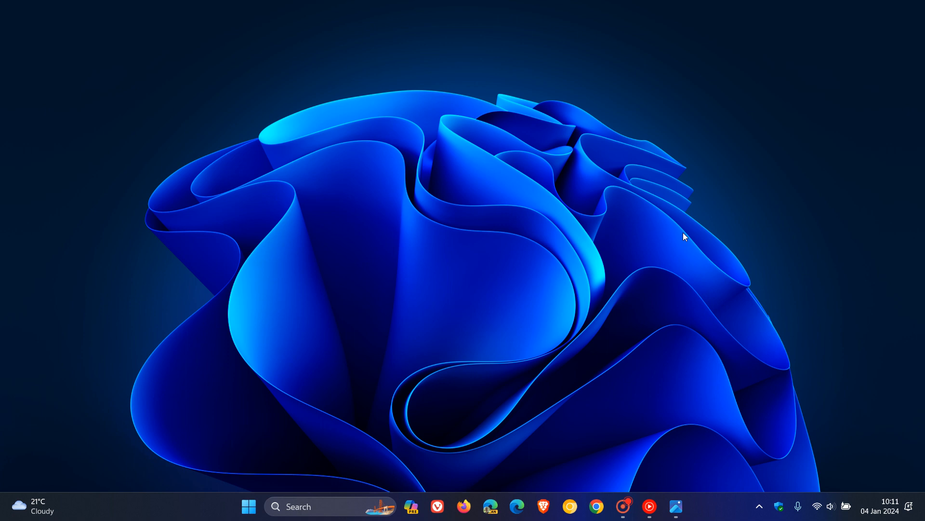
mouse_move(702, 210)
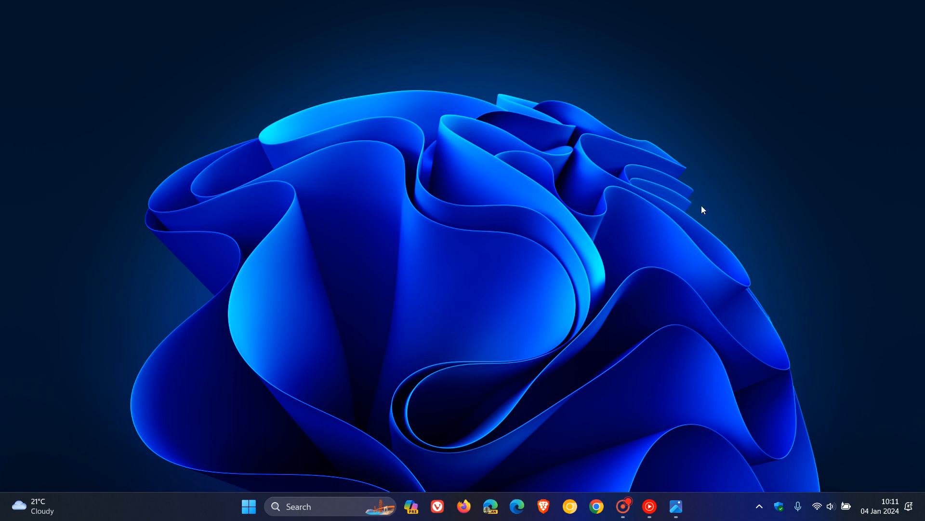
mouse_move(858, 371)
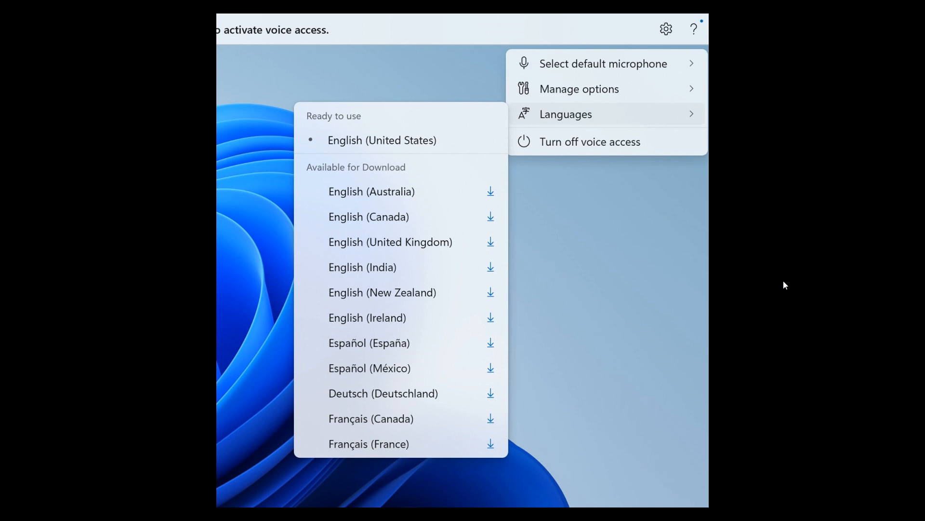
mouse_move(421, 293)
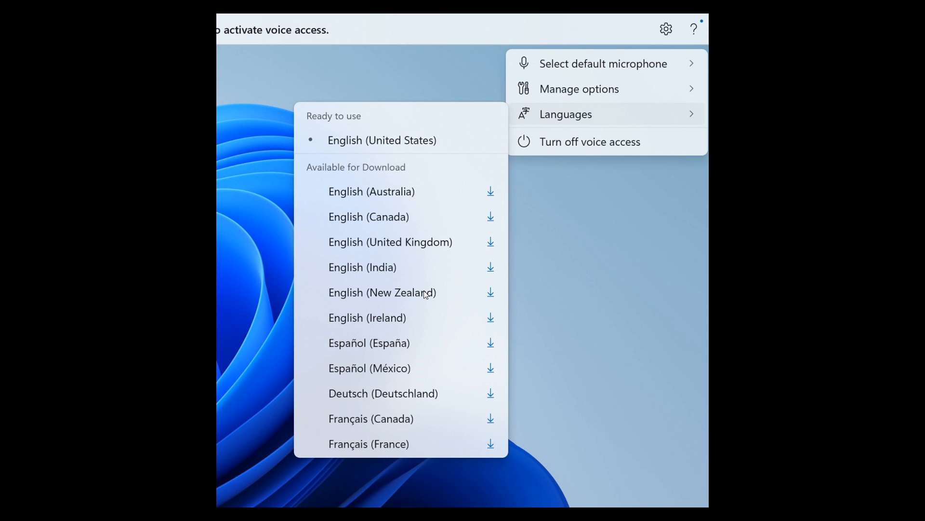
mouse_move(746, 336)
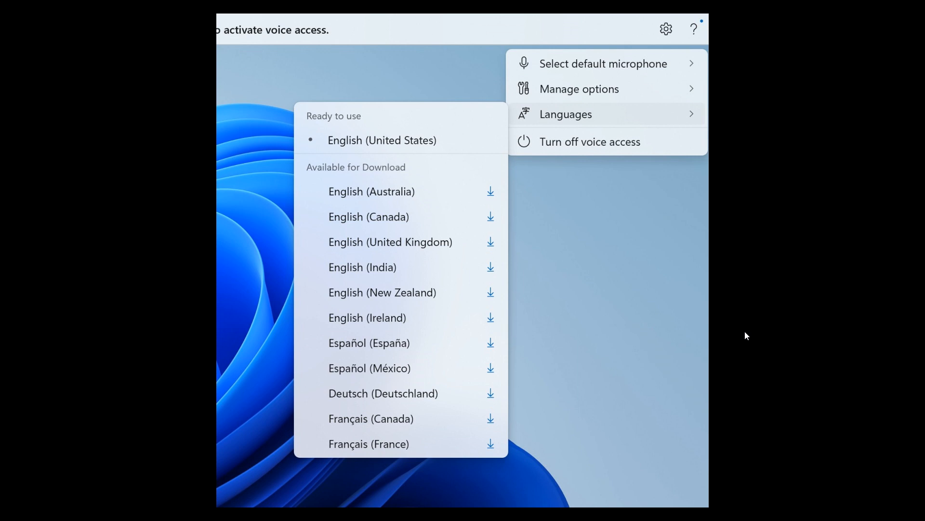
mouse_move(676, 265)
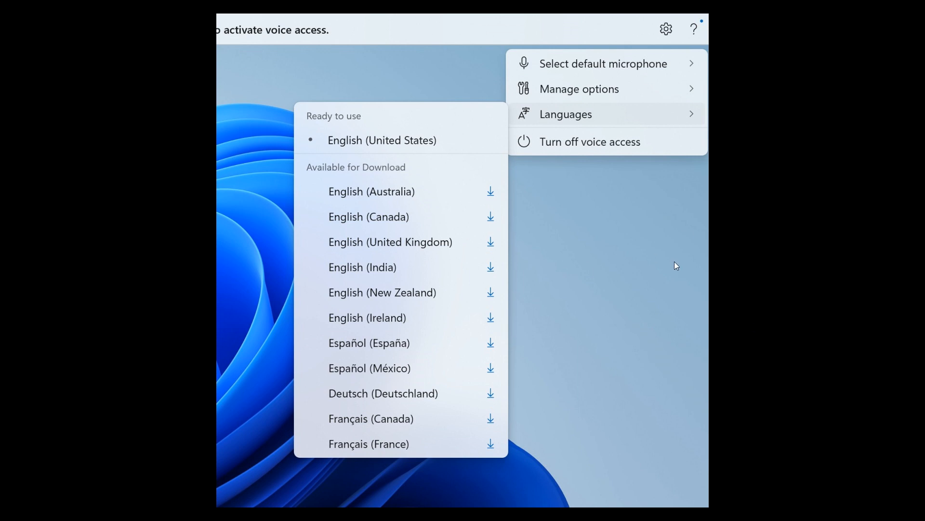
mouse_move(486, 375)
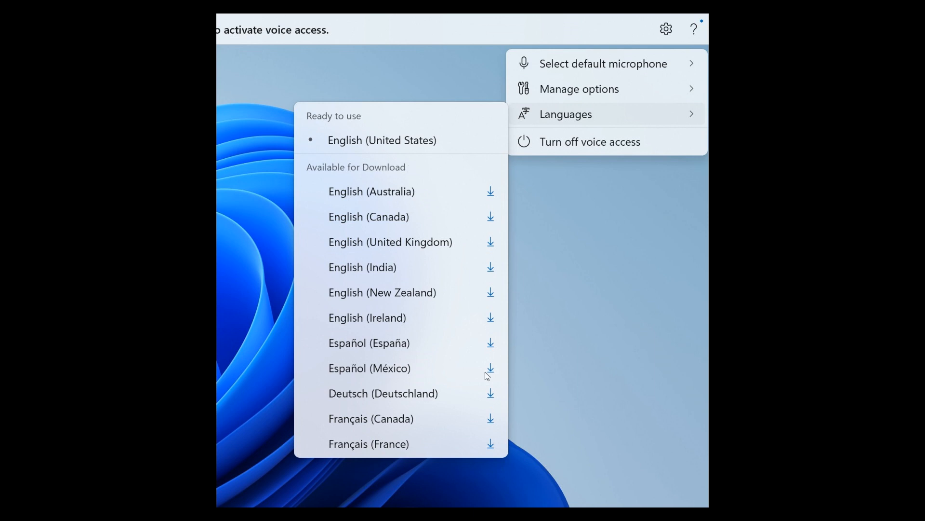
mouse_move(644, 355)
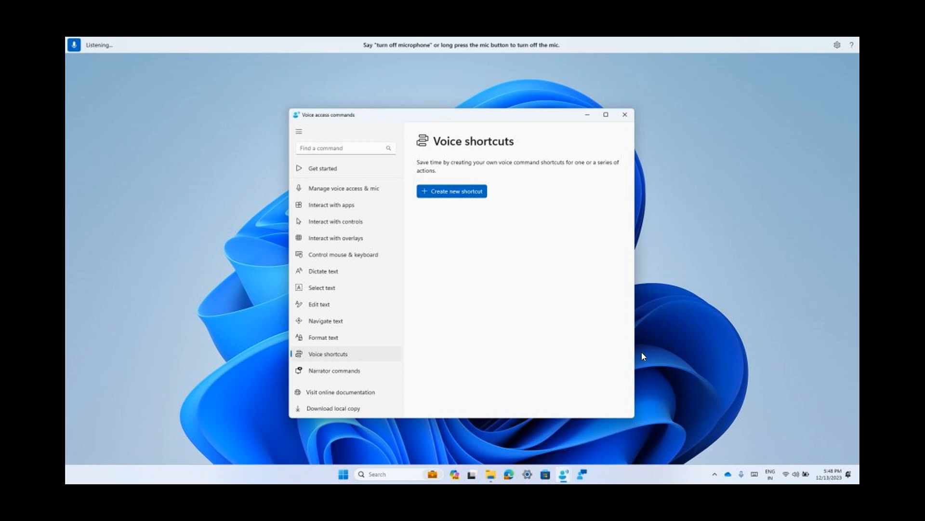
mouse_move(566, 399)
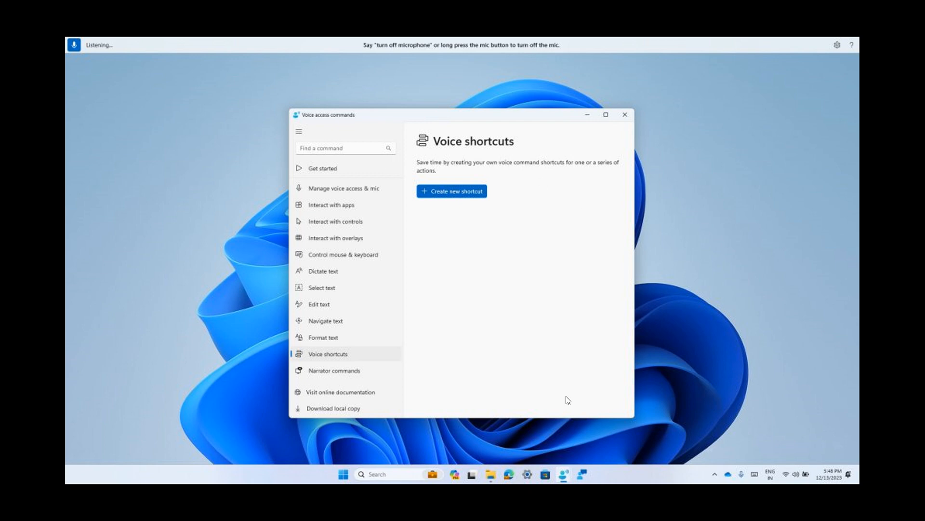
mouse_move(626, 239)
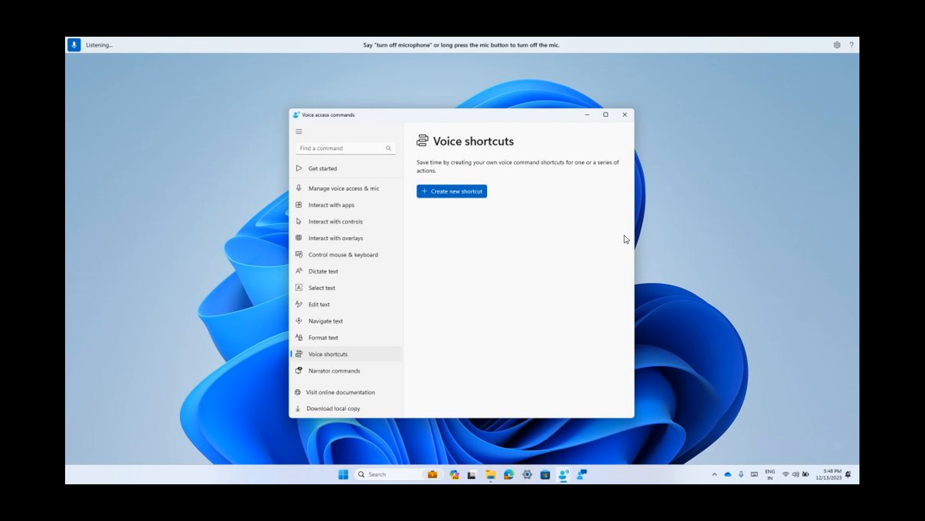
mouse_move(482, 173)
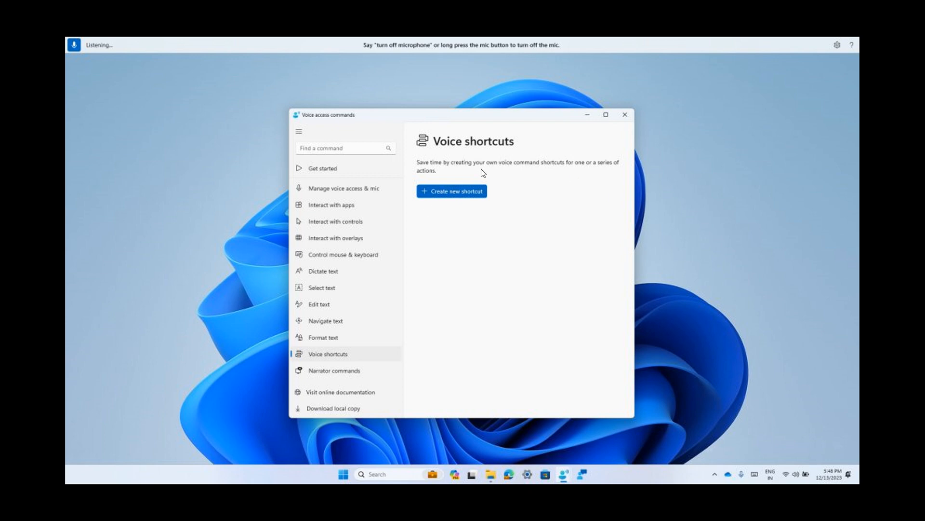
mouse_move(659, 263)
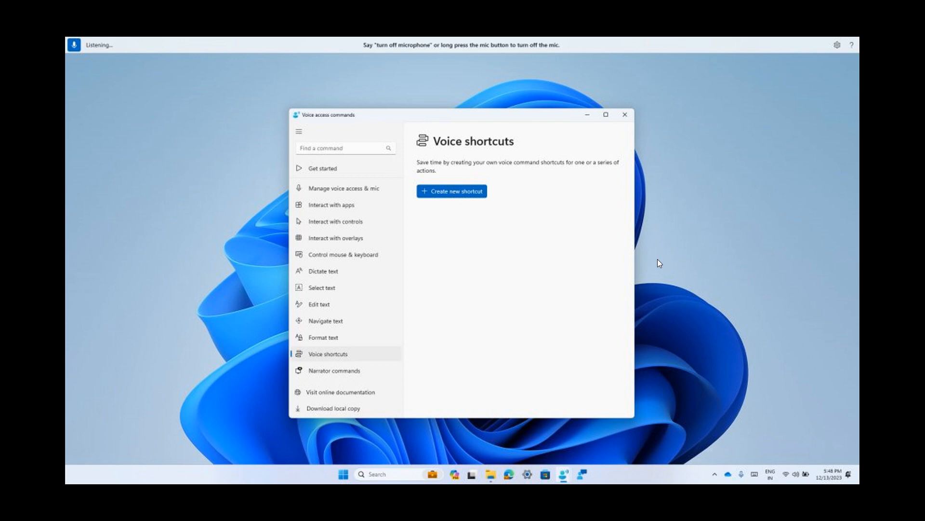
mouse_move(685, 194)
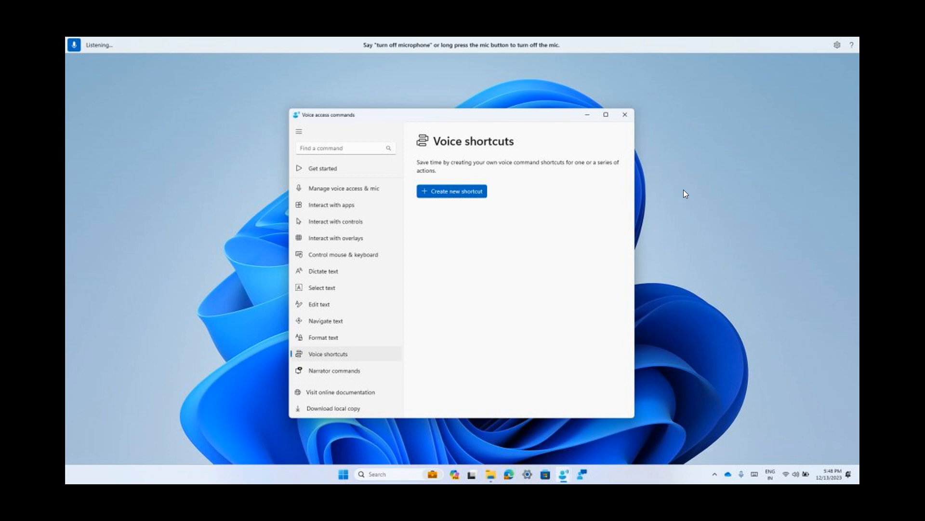
Create a new voice shortcut with the trigger phrase 'Insert work address'.
left_click(451, 191)
type("Insert work address")
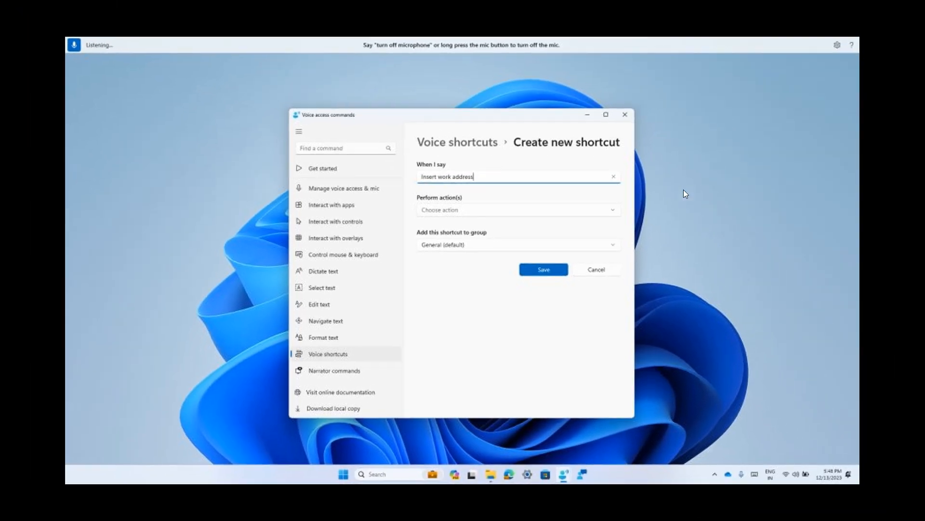
left_click(517, 210)
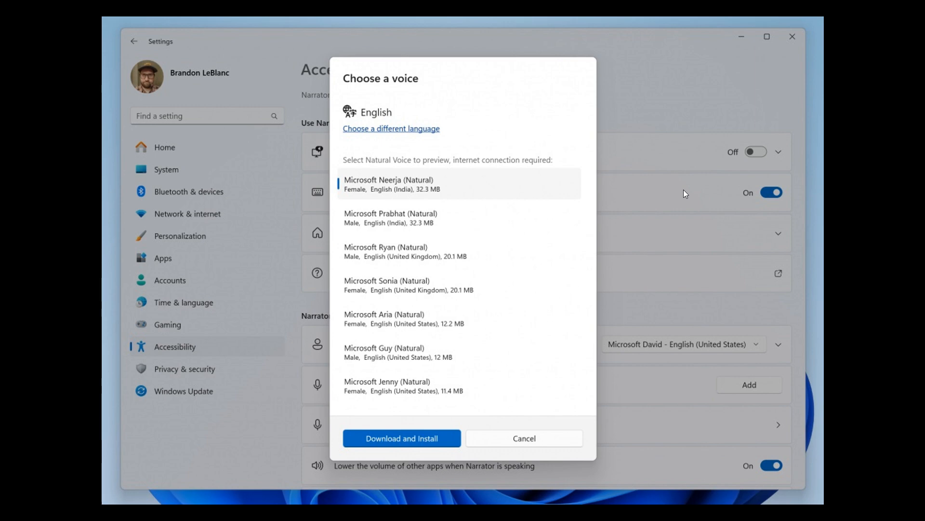
mouse_move(829, 297)
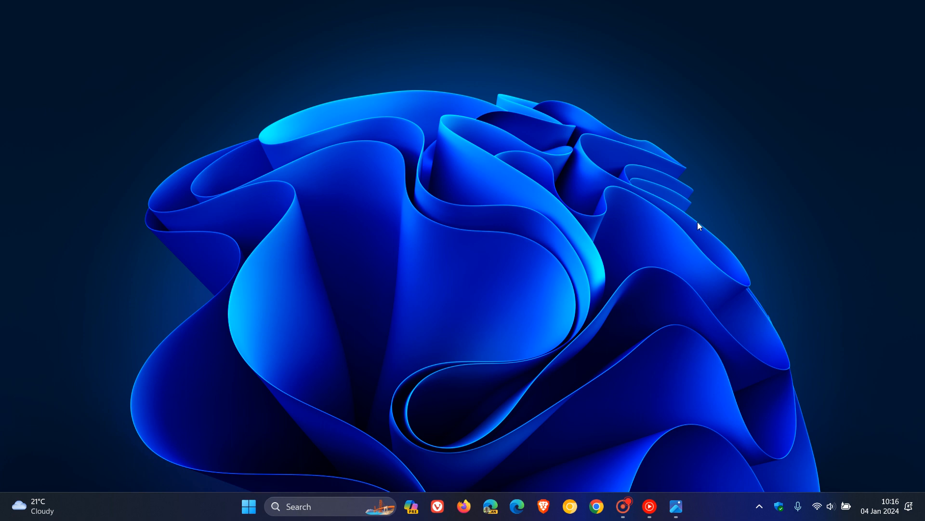
mouse_move(691, 218)
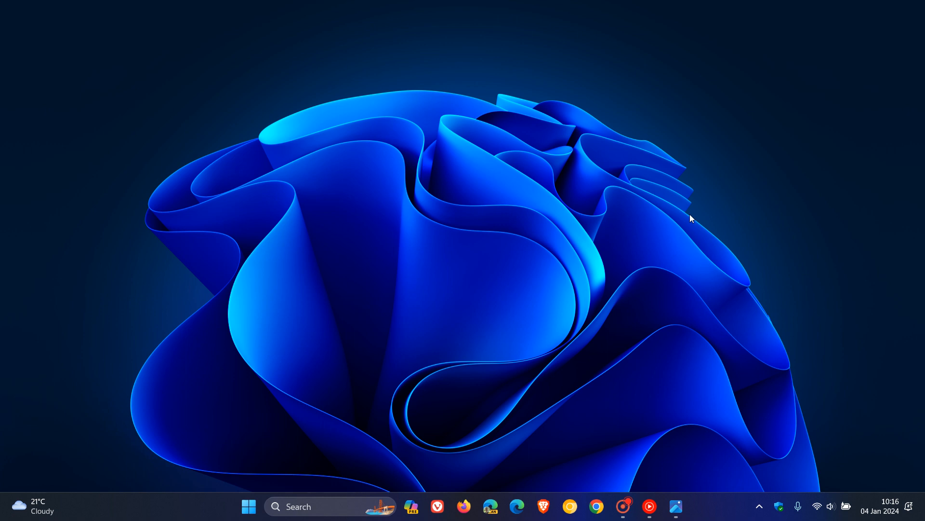
mouse_move(612, 302)
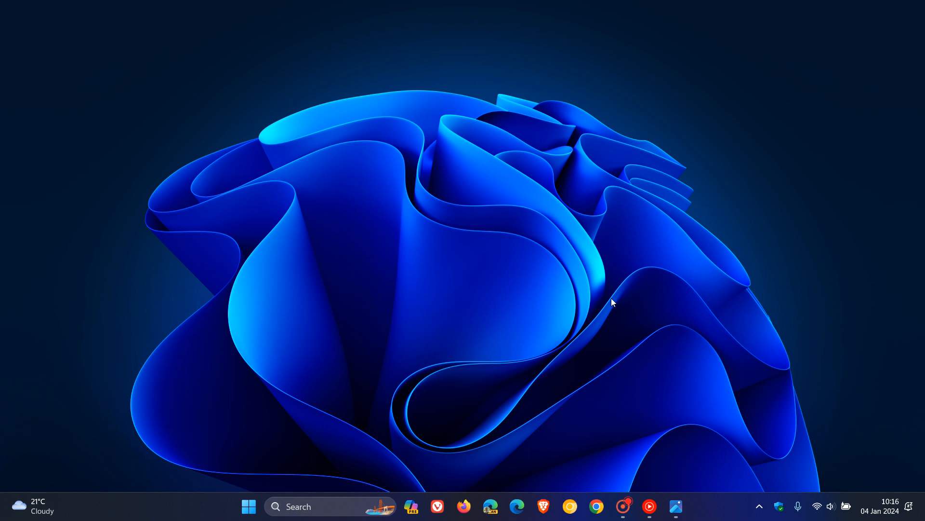
mouse_move(679, 239)
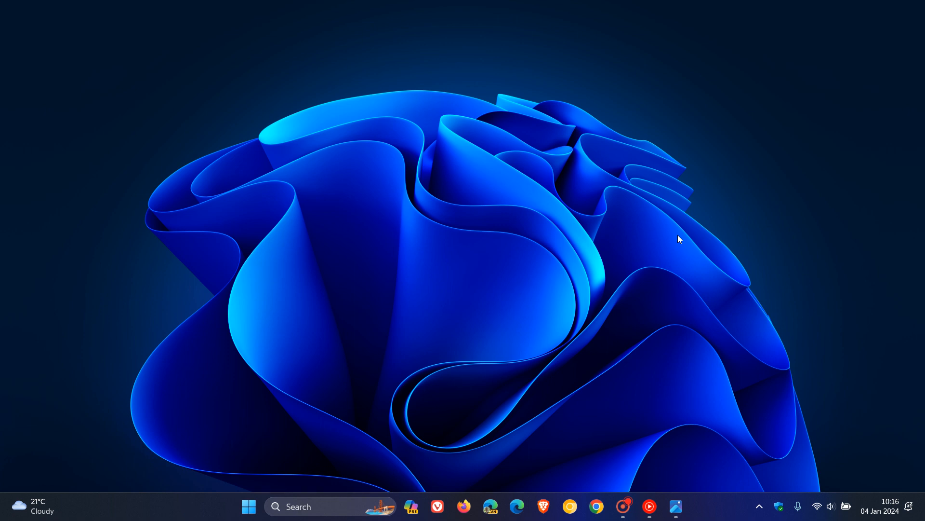
mouse_move(719, 429)
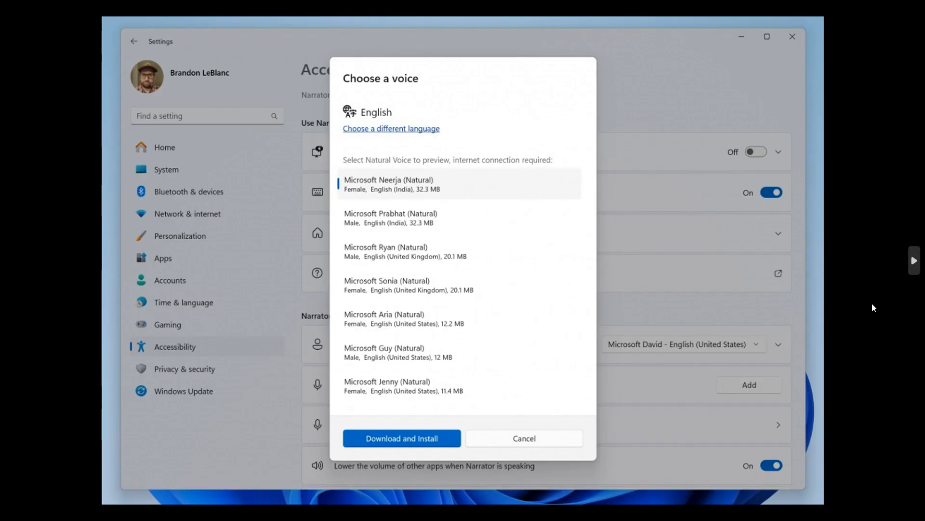
mouse_move(692, 307)
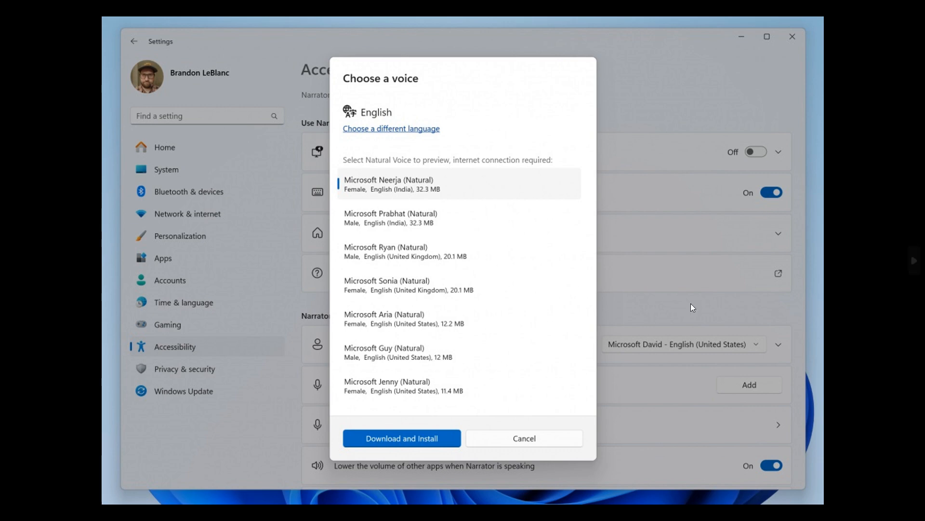
mouse_move(694, 298)
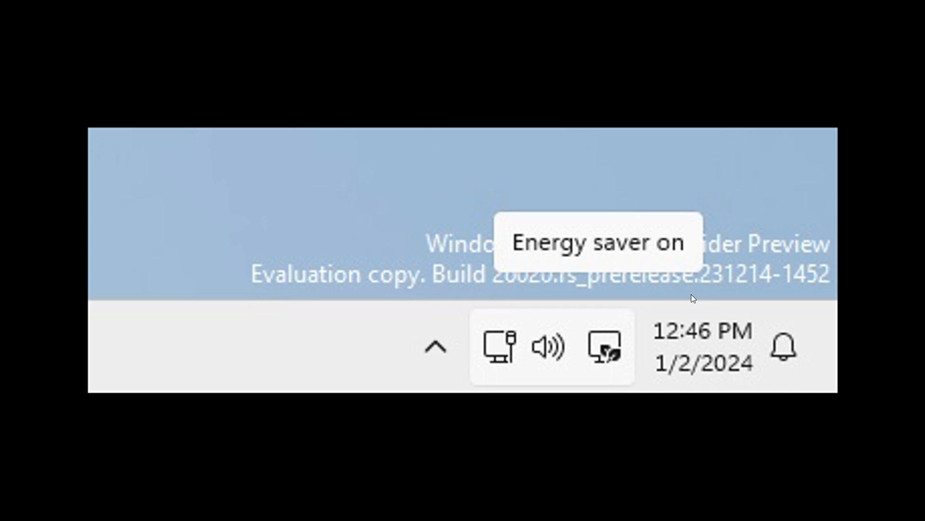
mouse_move(655, 305)
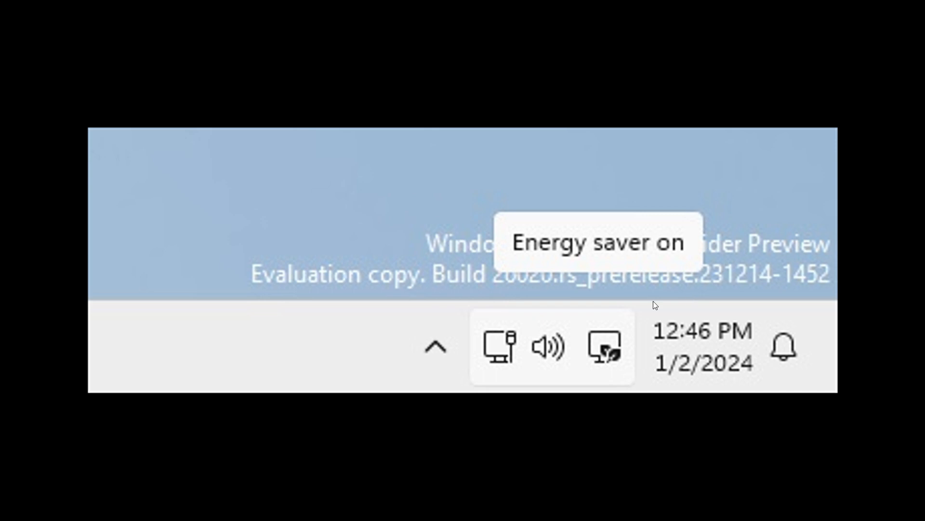
mouse_move(637, 357)
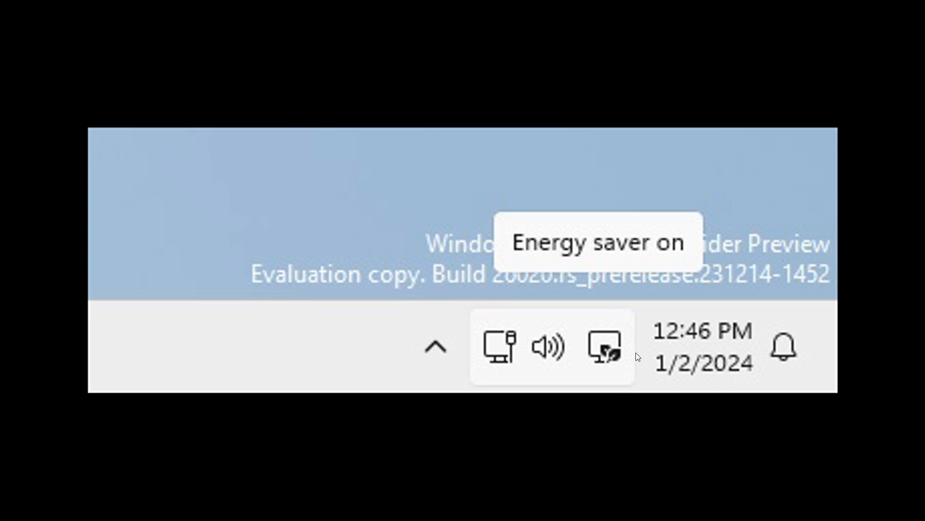
mouse_move(643, 346)
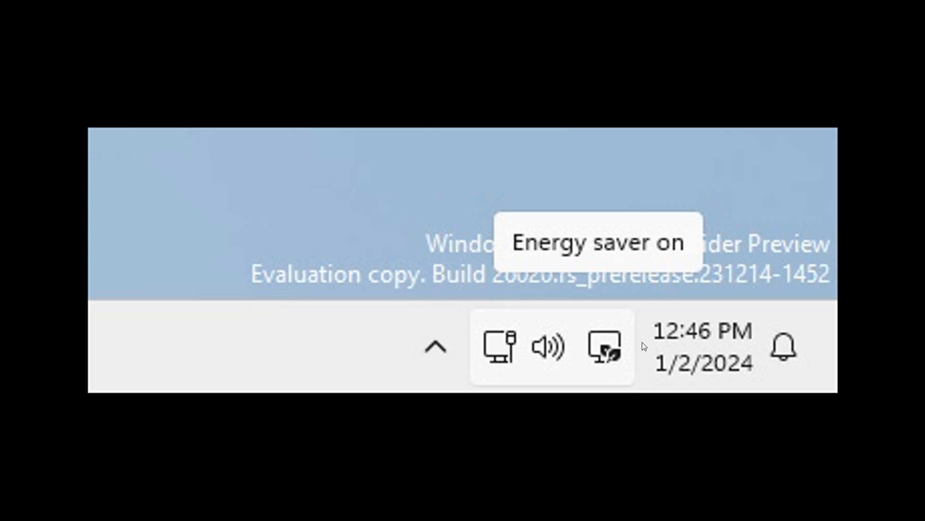
mouse_move(633, 349)
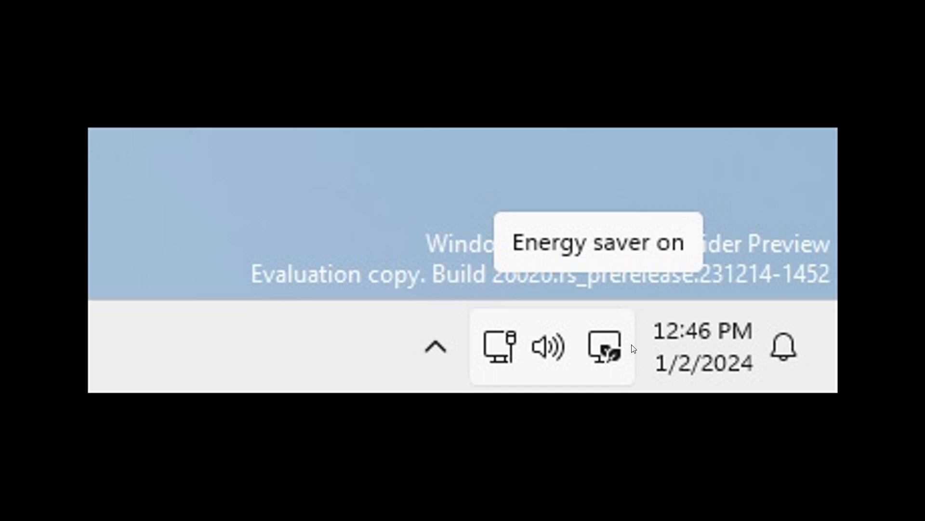
mouse_move(659, 343)
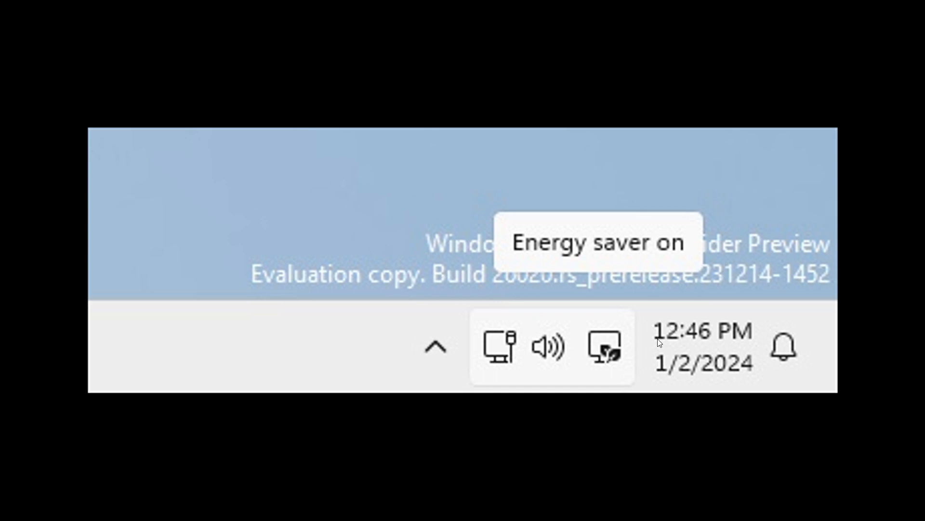
mouse_move(655, 339)
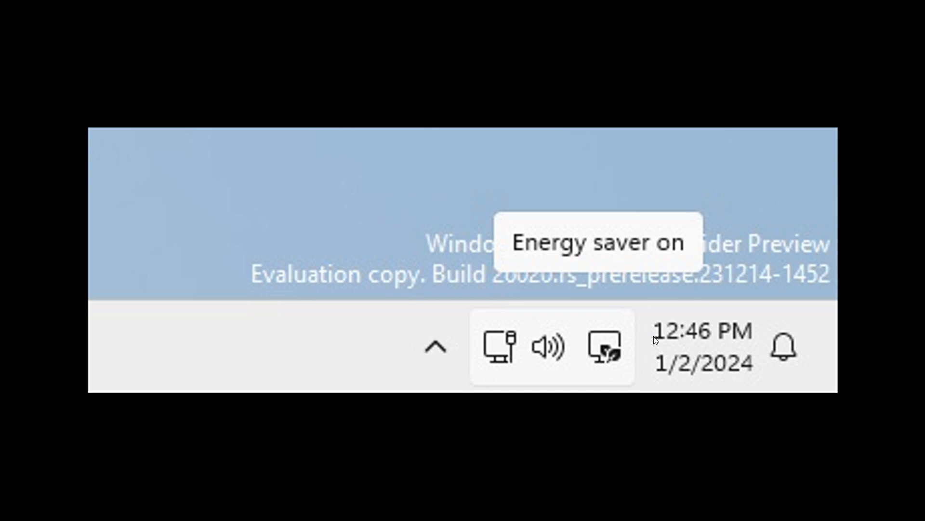
mouse_move(632, 334)
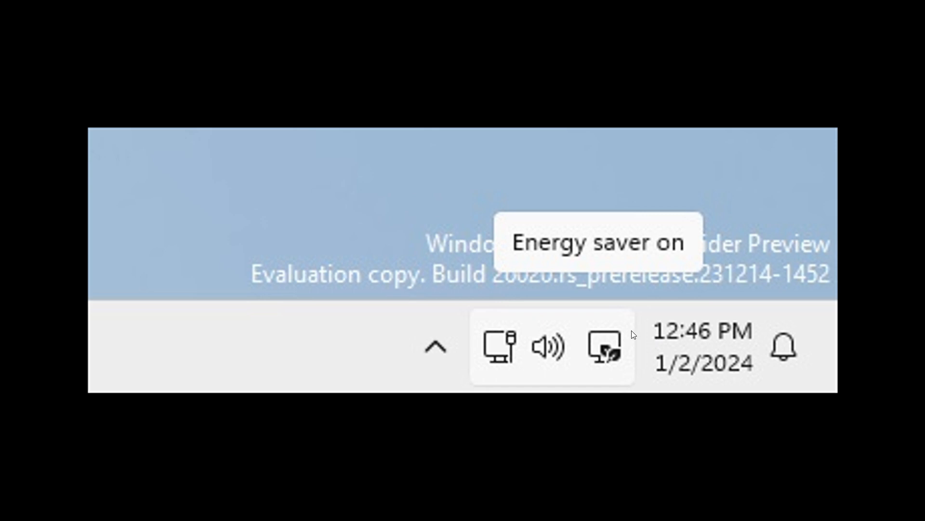
mouse_move(655, 336)
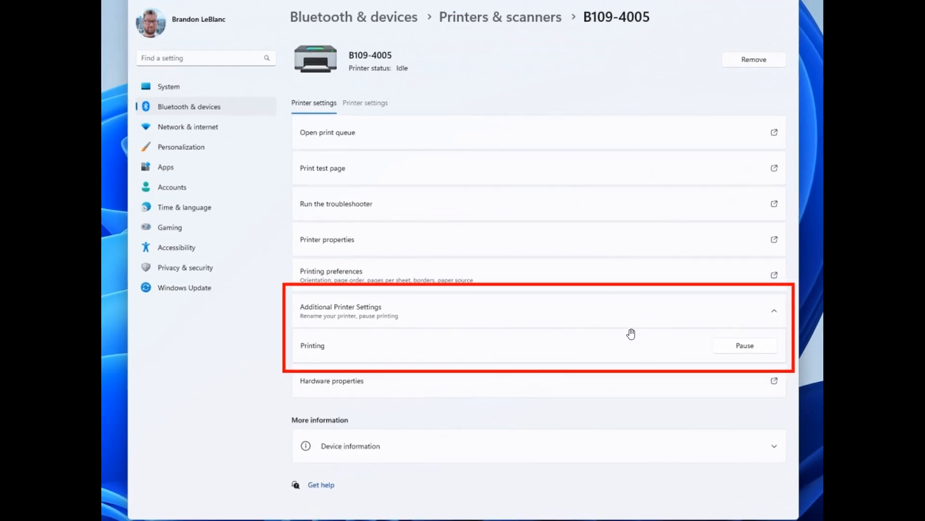
mouse_move(615, 324)
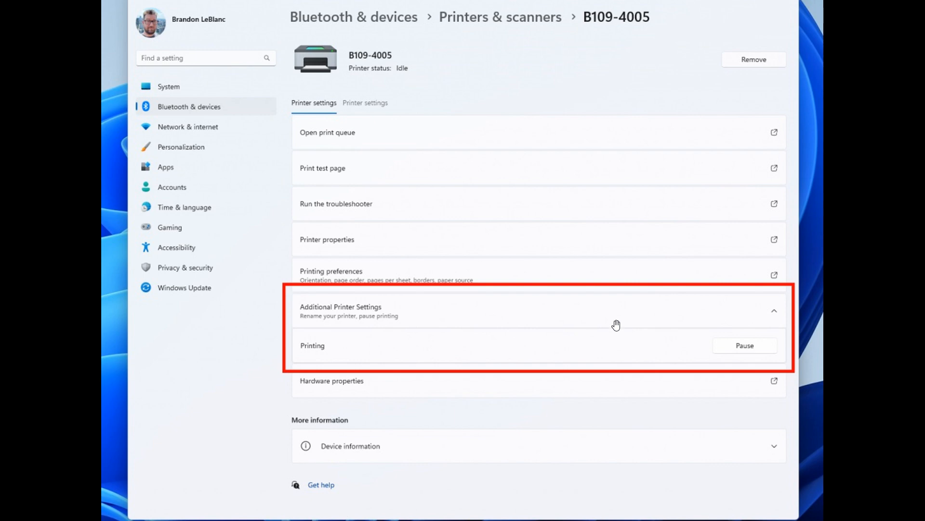
mouse_move(653, 292)
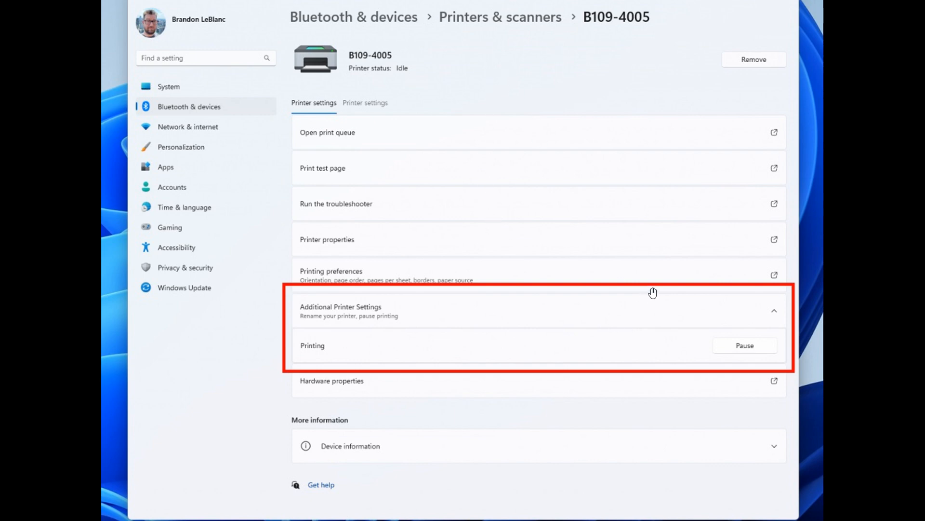
mouse_move(730, 270)
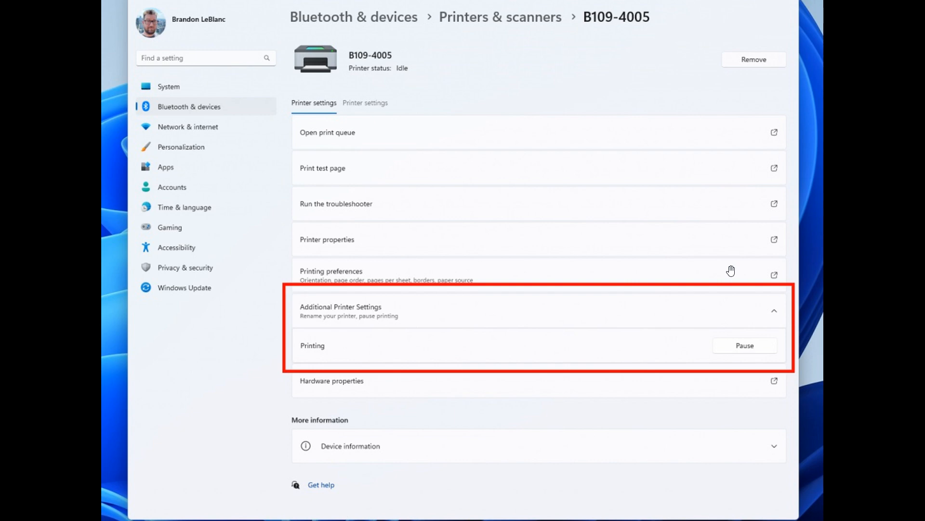
mouse_move(678, 313)
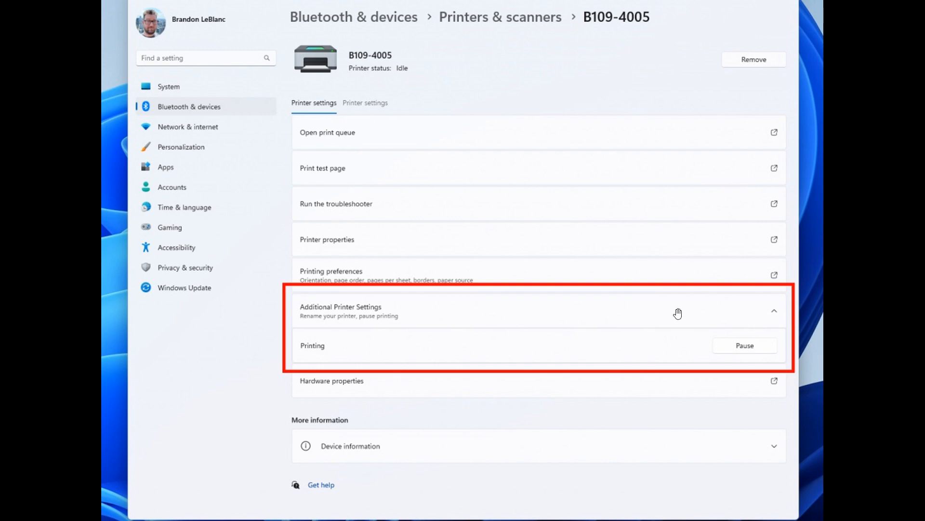
mouse_move(693, 316)
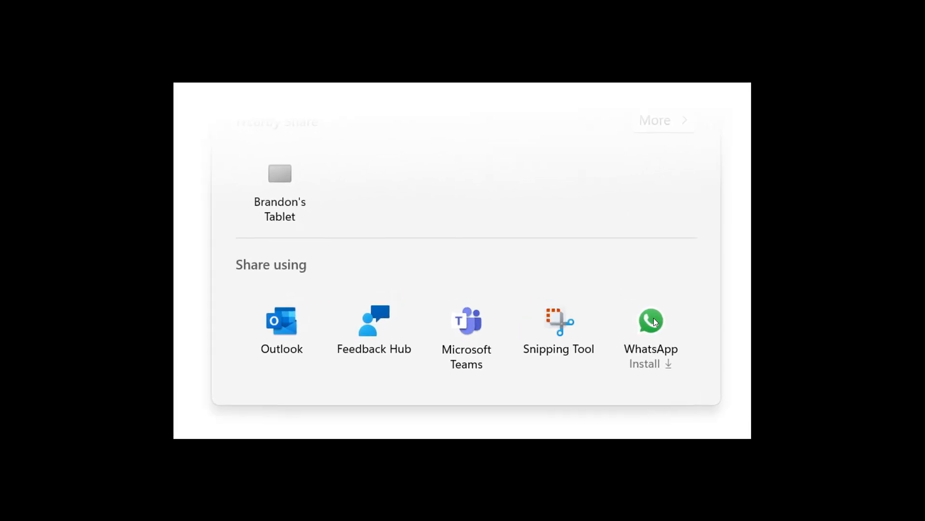
mouse_move(708, 257)
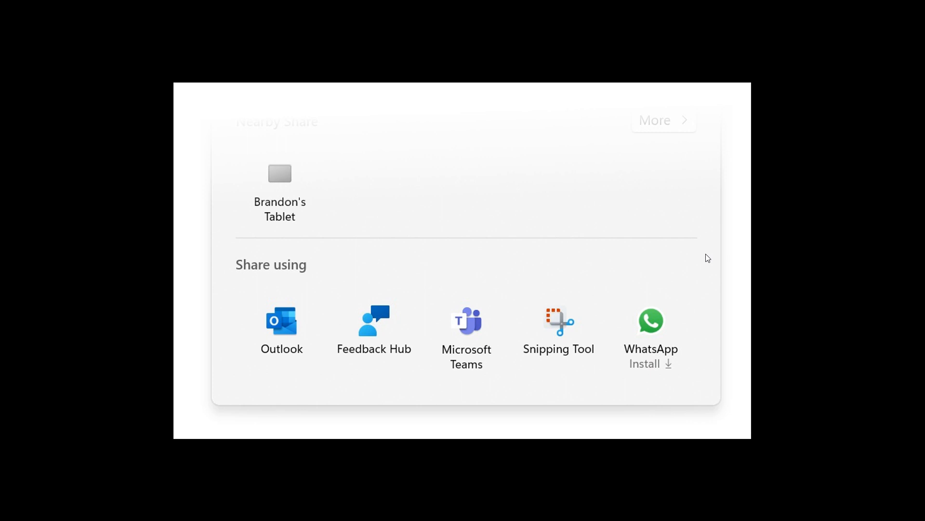
mouse_move(717, 276)
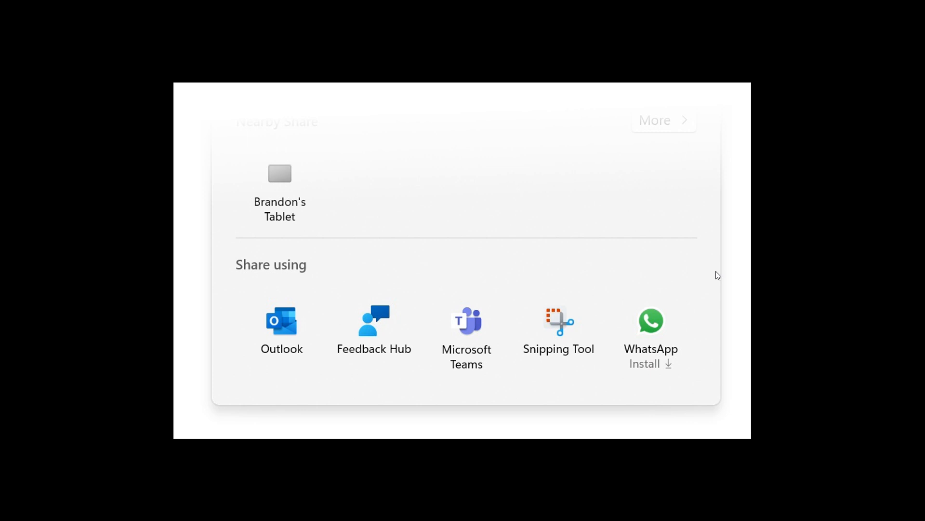
mouse_move(633, 370)
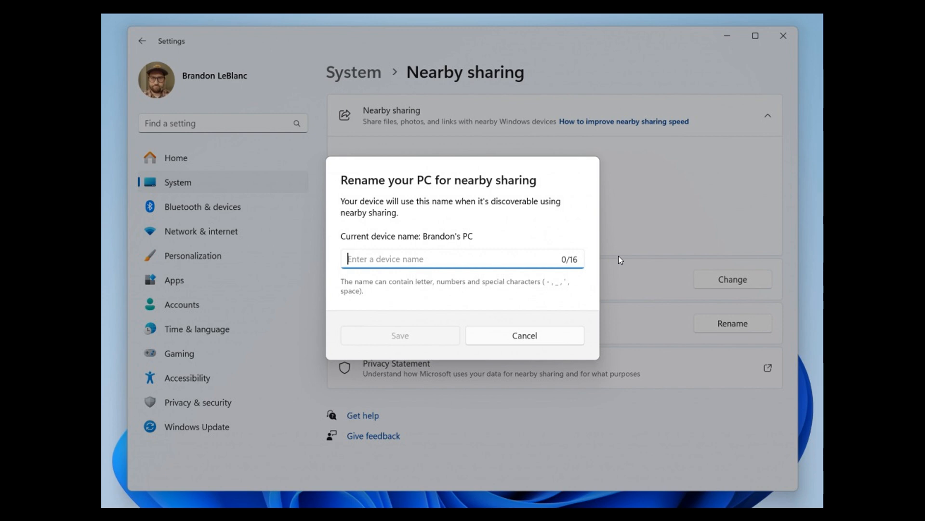
mouse_move(581, 226)
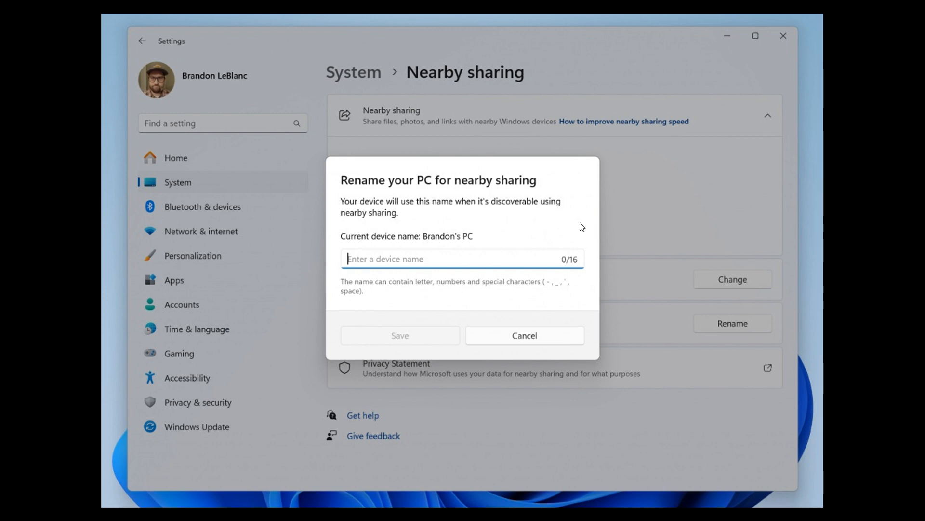
mouse_move(529, 244)
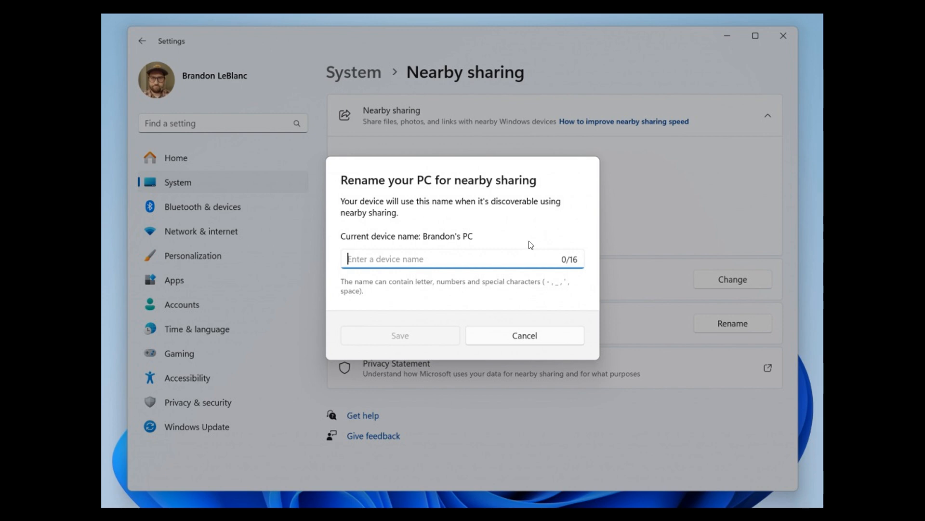
mouse_move(538, 252)
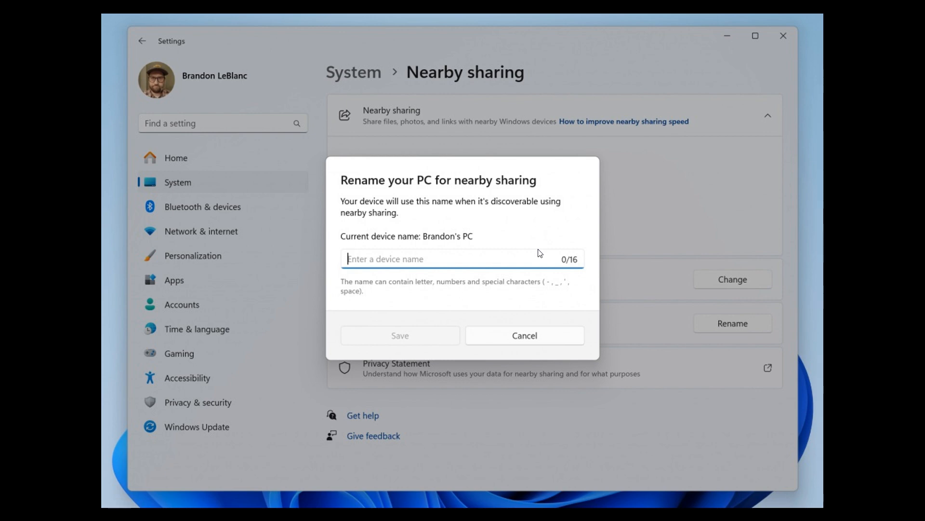